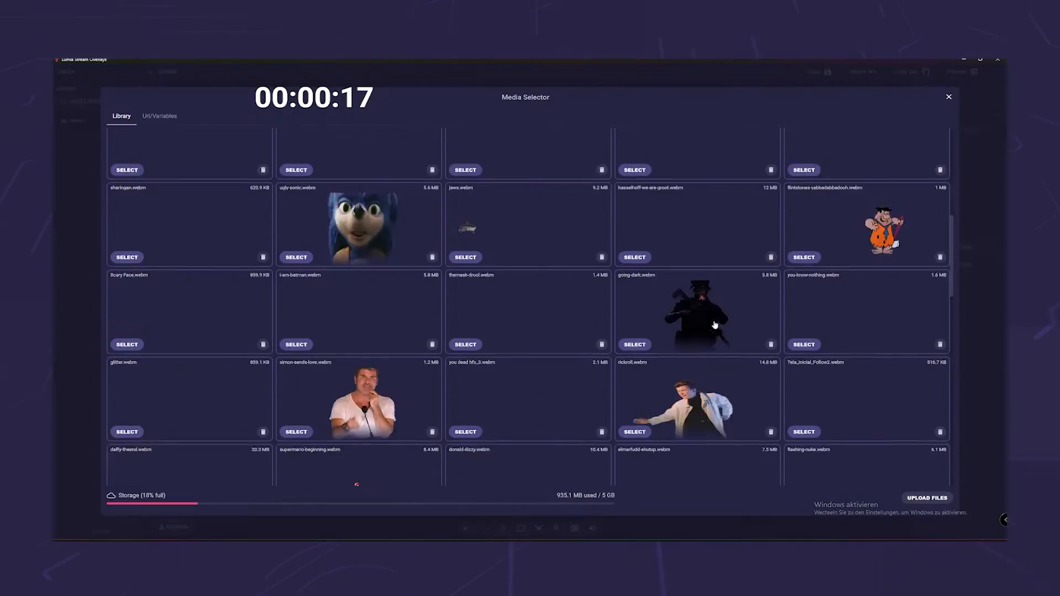
# Check the Video settings showing the 2560x1440 base canvas scaled to 1080p at 60 FPS.
pyautogui.click(947, 97)
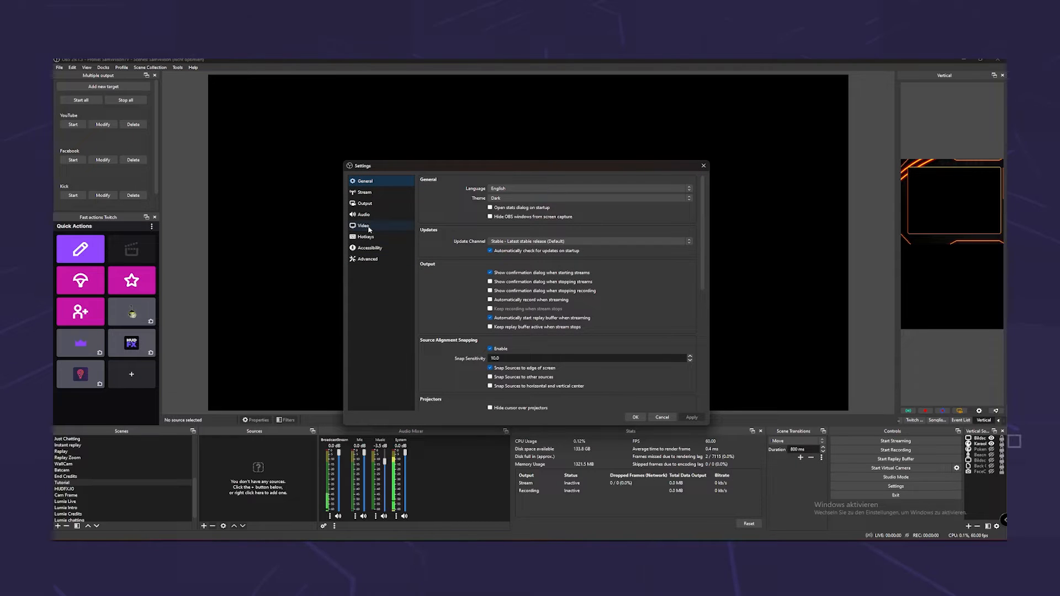
pyautogui.click(363, 225)
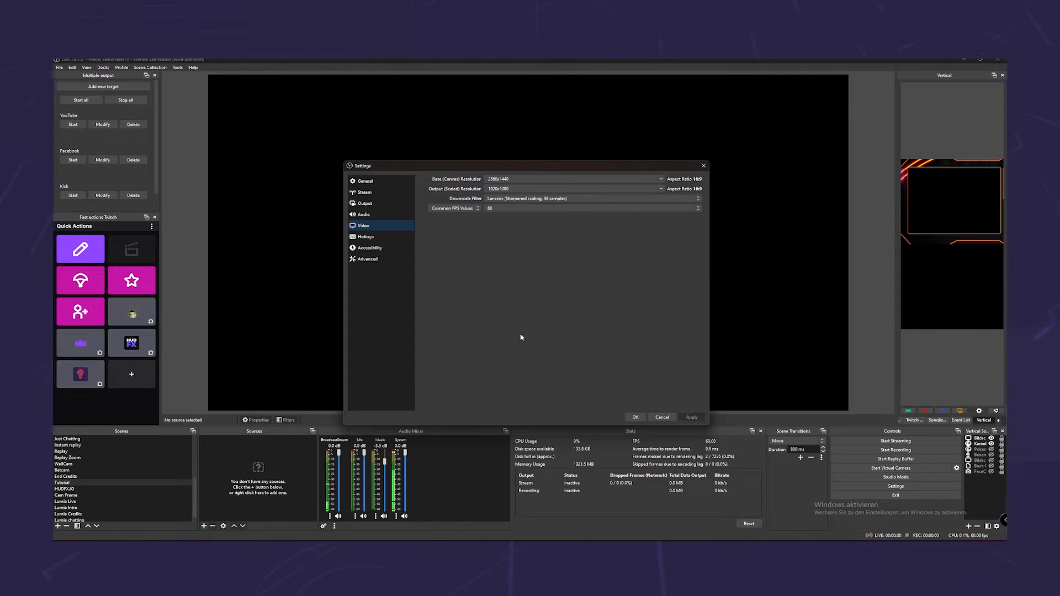
pyautogui.click(571, 188)
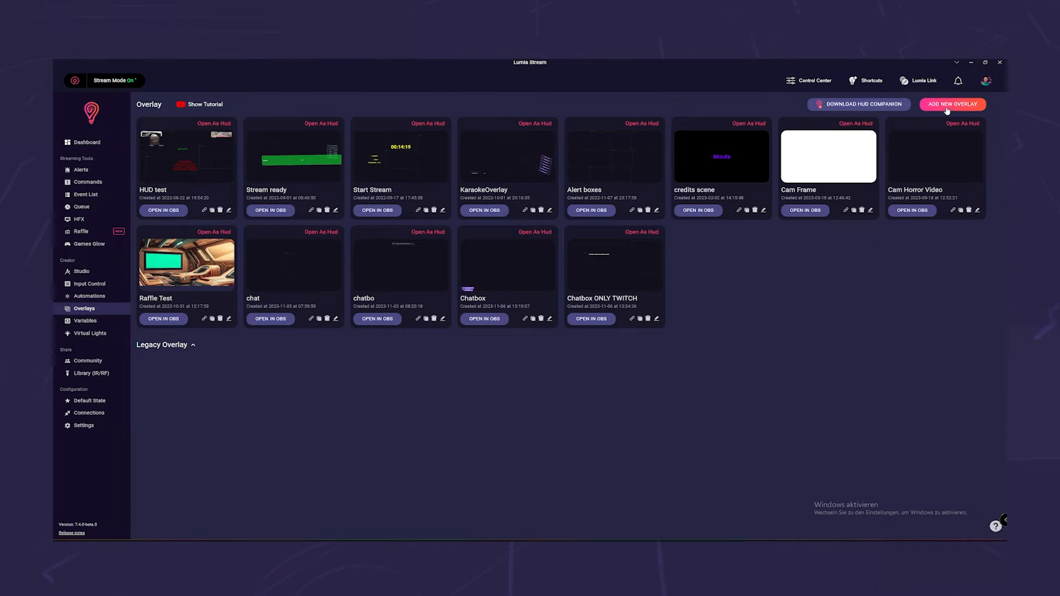
# Create a new 1080p overlay named Tutorial.
pyautogui.click(951, 103)
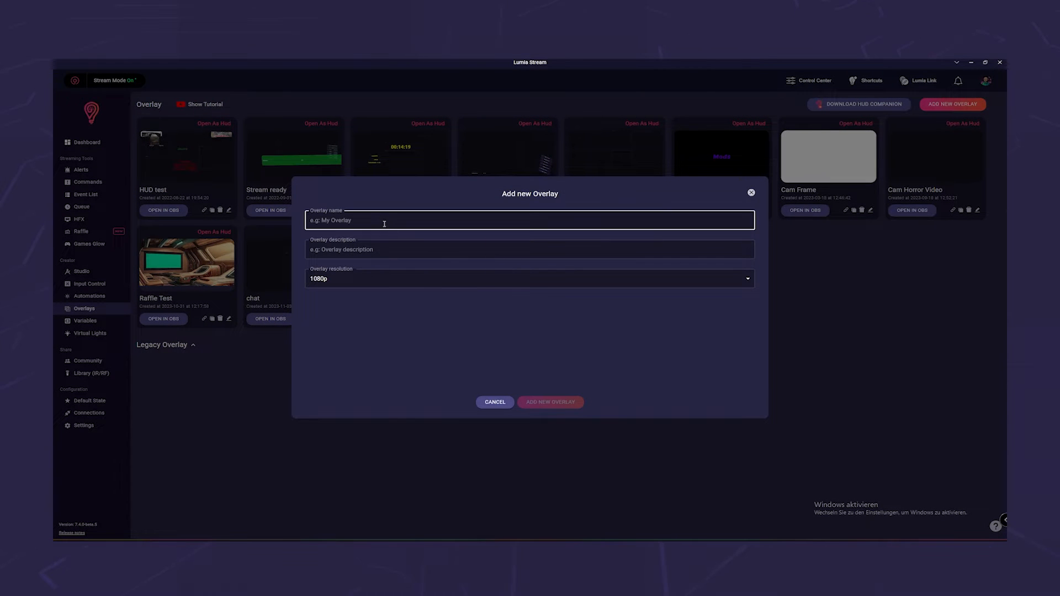
pyautogui.write('Tutorial')
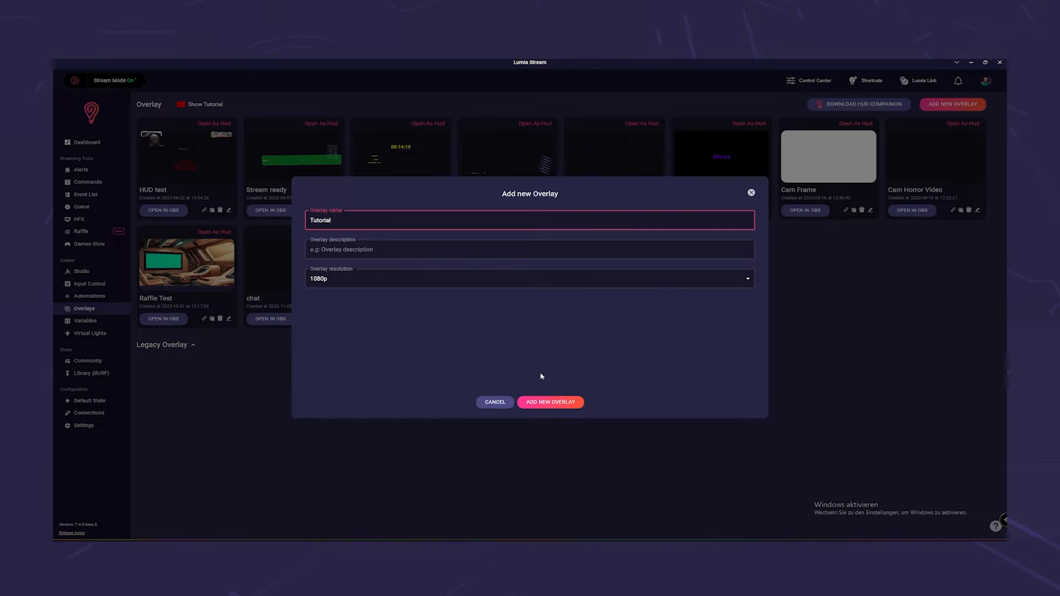
pyautogui.click(529, 278)
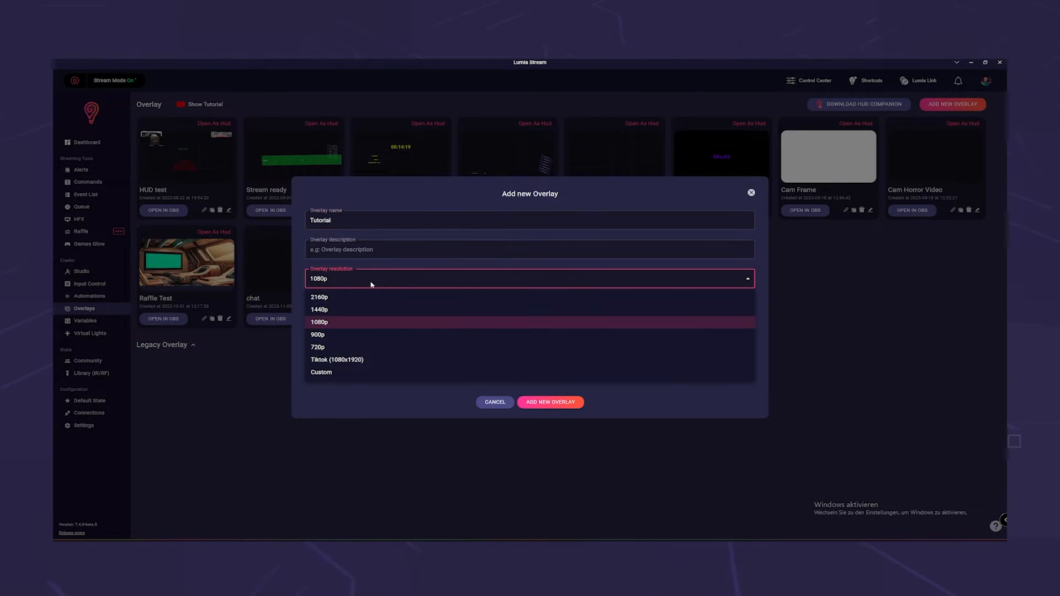
pyautogui.click(319, 321)
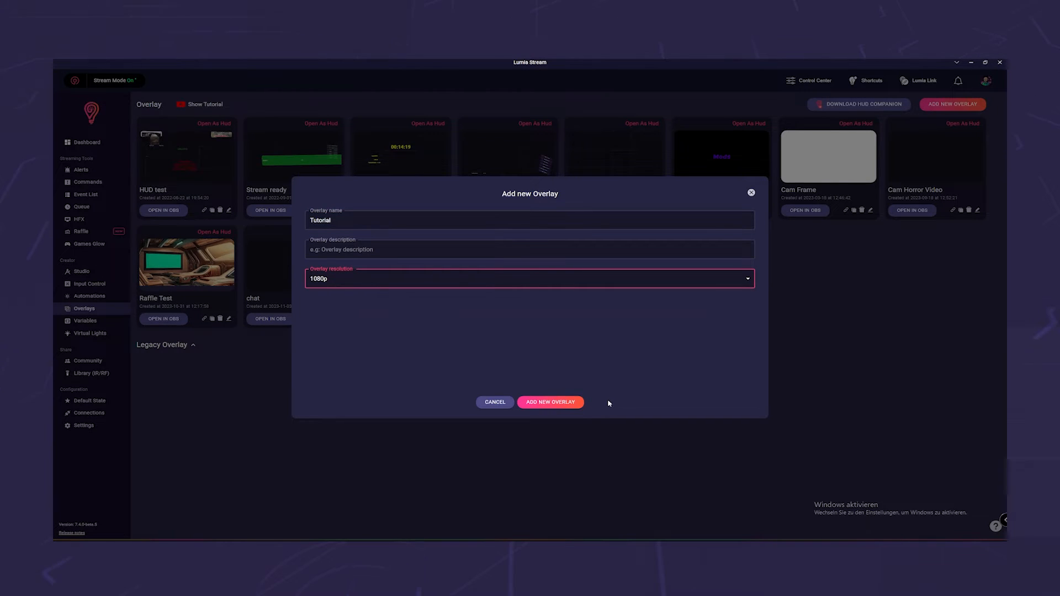
pyautogui.click(494, 402)
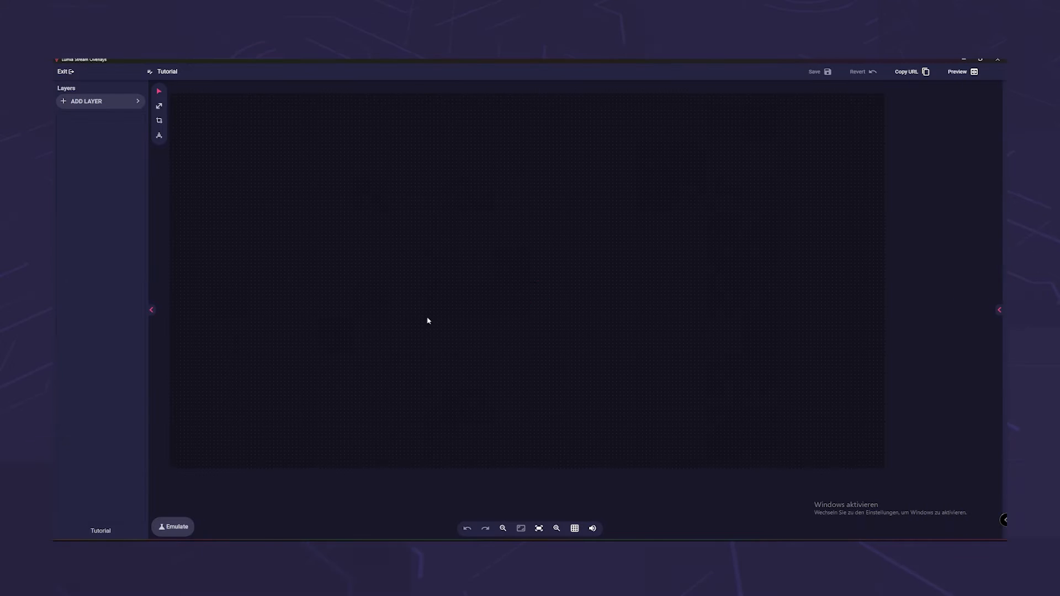
# View the Tutorial overlay's details and return to the overlay list.
pyautogui.click(167, 72)
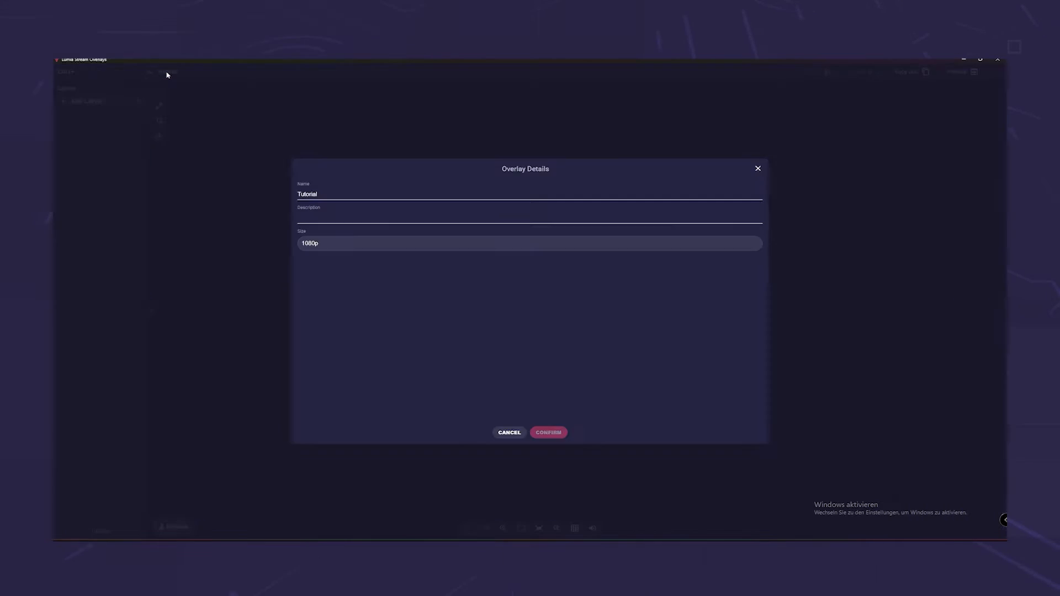
pyautogui.click(529, 243)
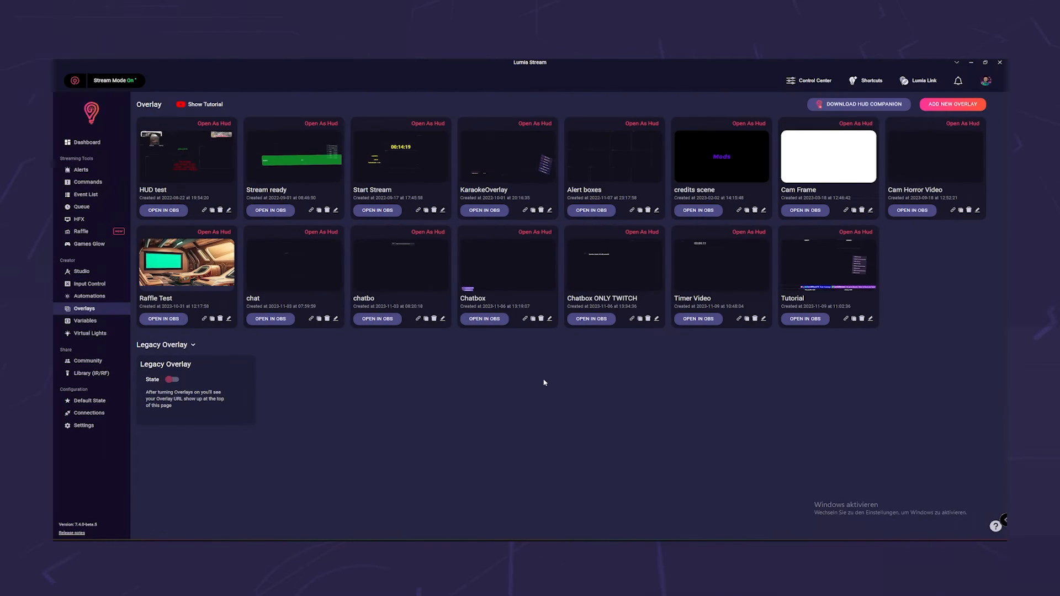
pyautogui.moveTo(780, 351)
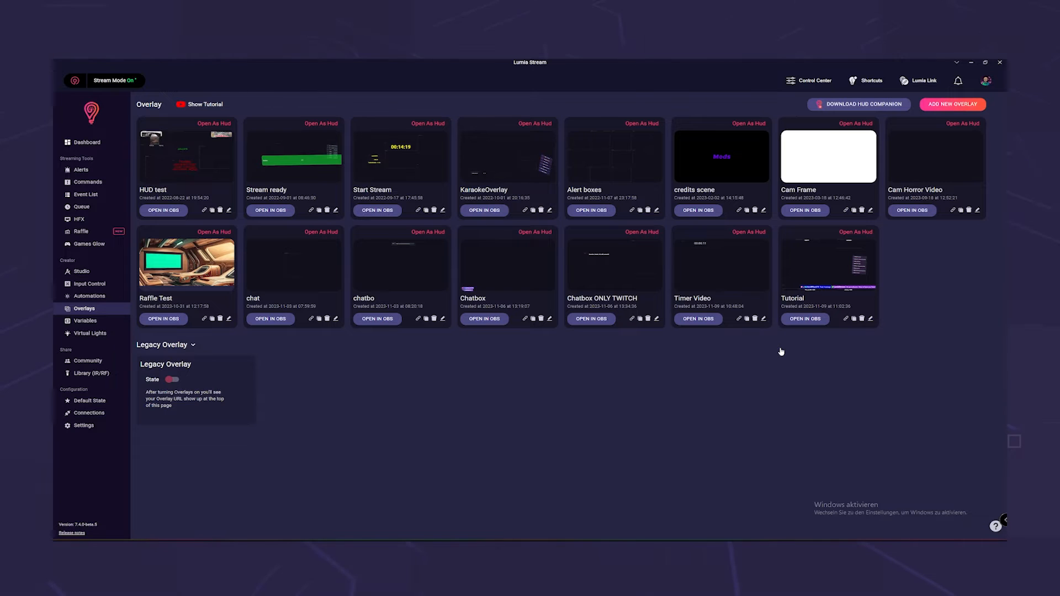
pyautogui.moveTo(793, 350)
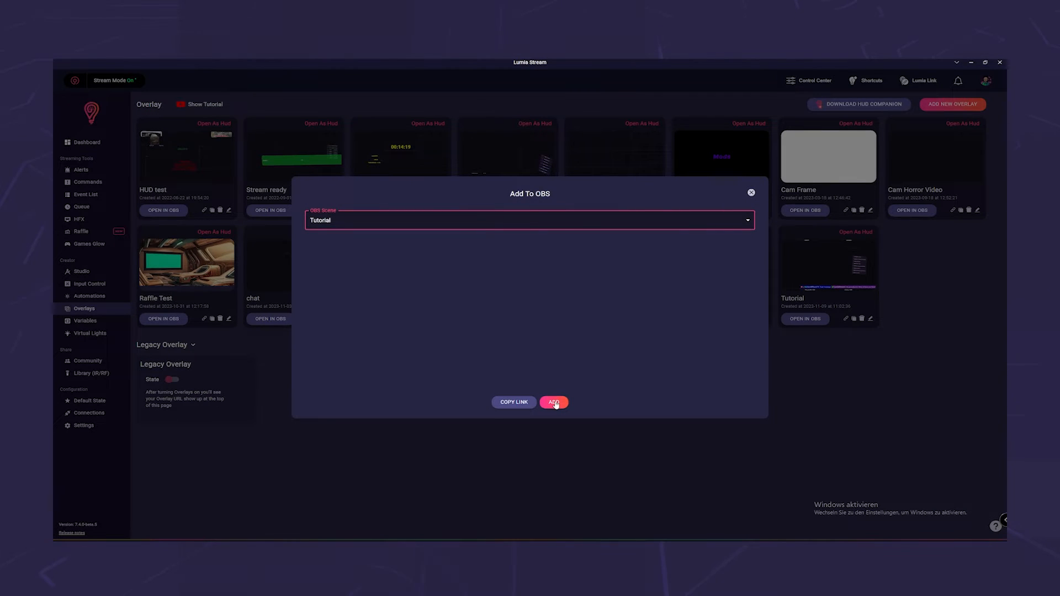
# Add the Tutorial overlay to OBS's Tutorial scene.
pyautogui.click(554, 402)
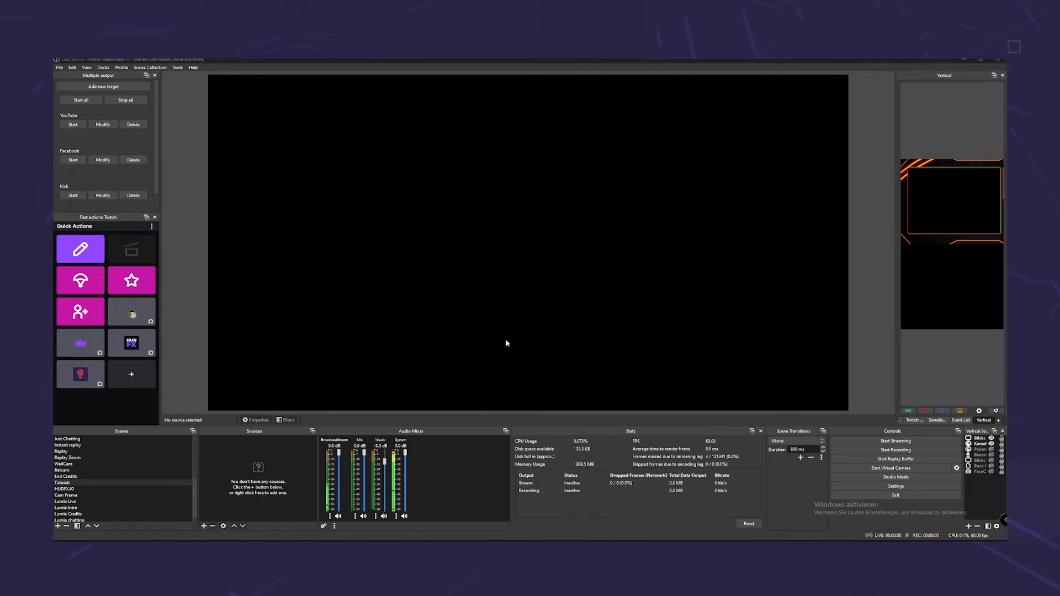
# Add a new visible Browser source to the Tutorial scene.
pyautogui.click(203, 529)
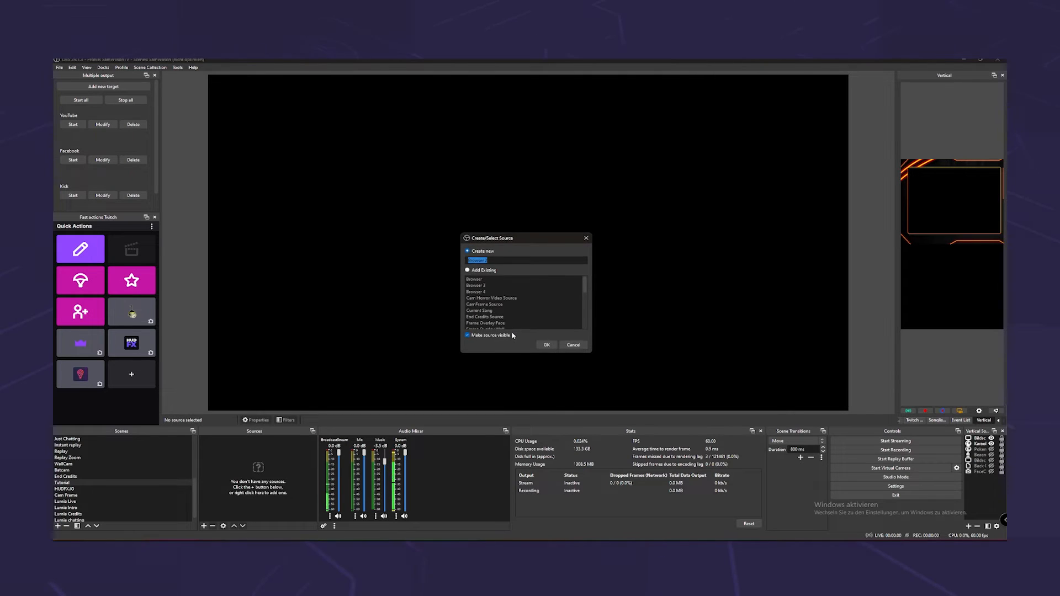
pyautogui.click(545, 344)
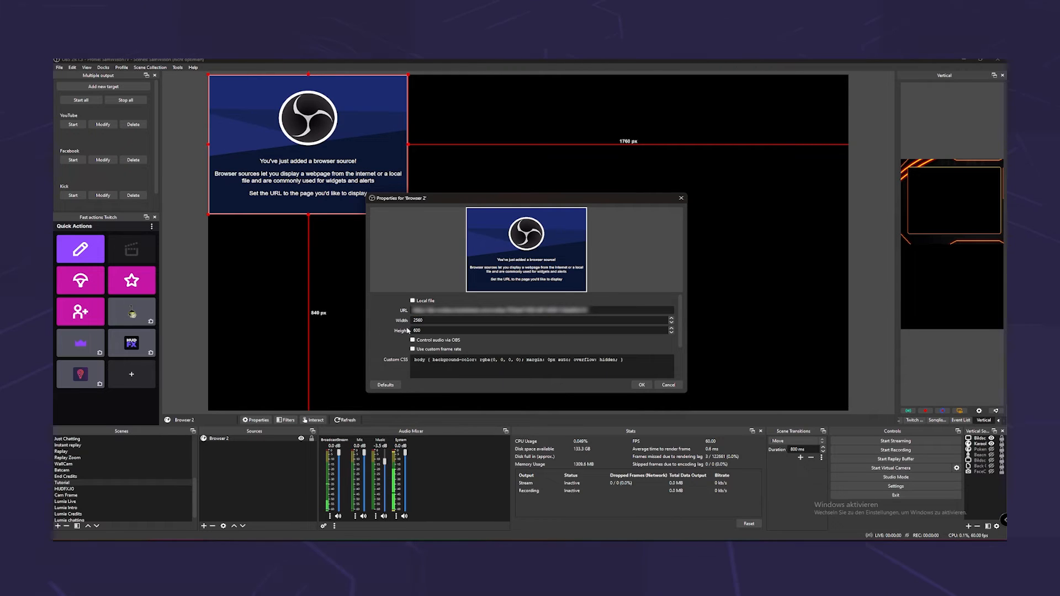
# Set the browser source height to 1440 with shutdown-when-hidden and refresh-on-scene-active enabled.
pyautogui.write('1440')
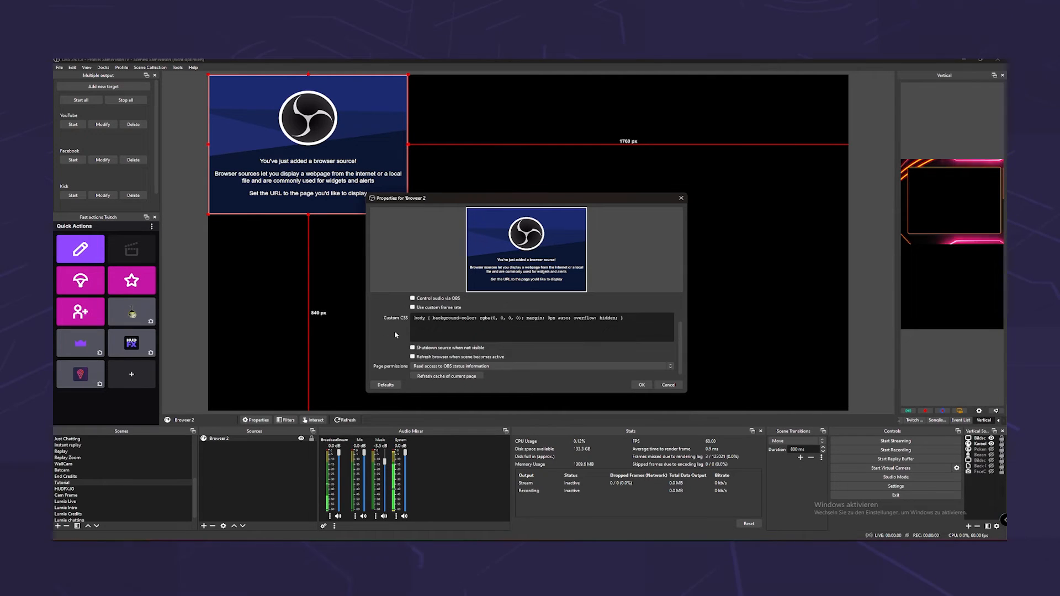
pyautogui.click(413, 351)
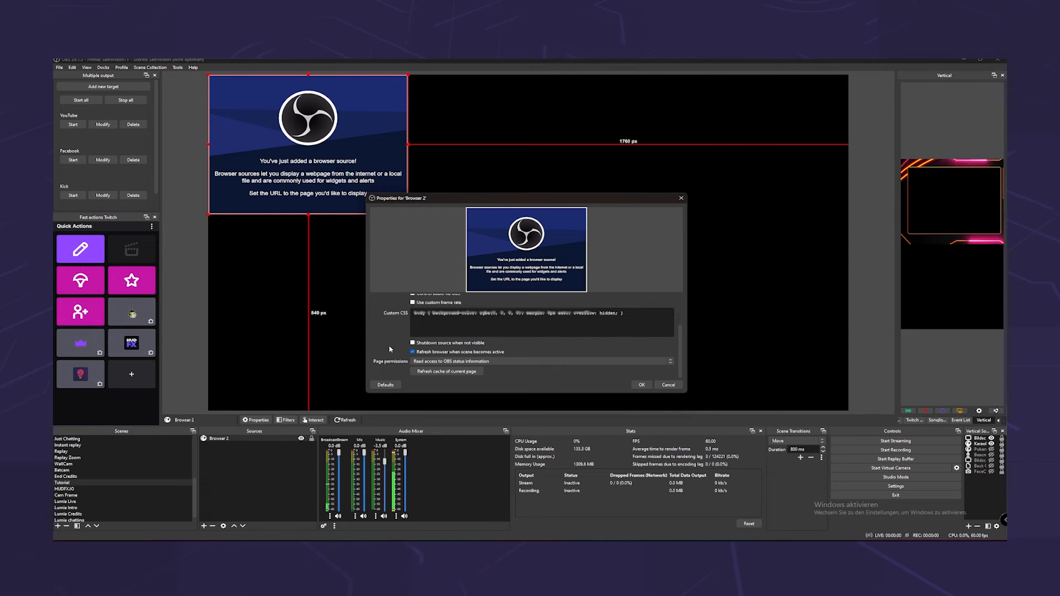
pyautogui.click(412, 342)
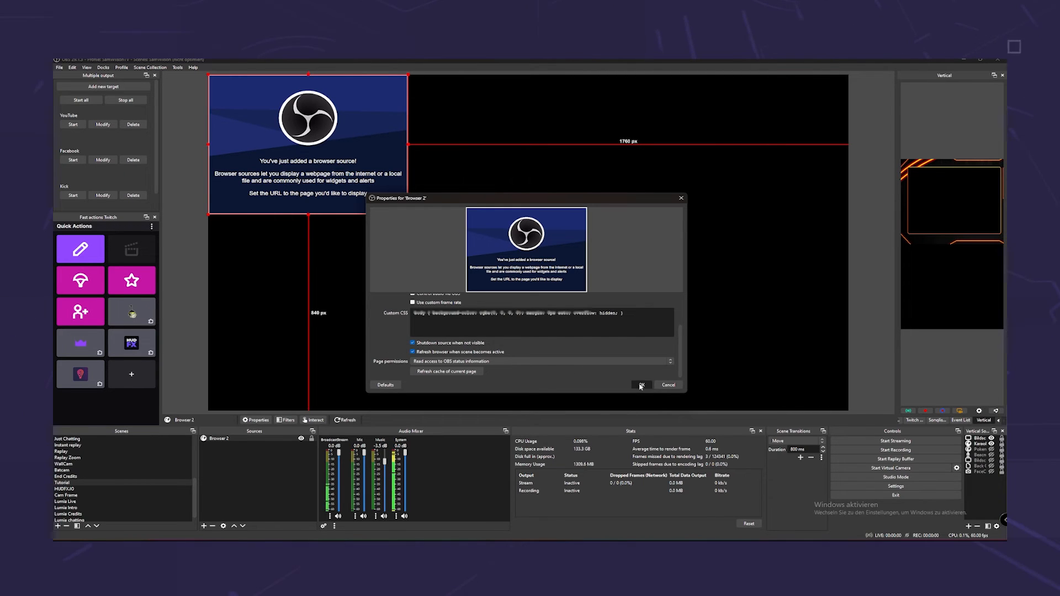
pyautogui.click(640, 384)
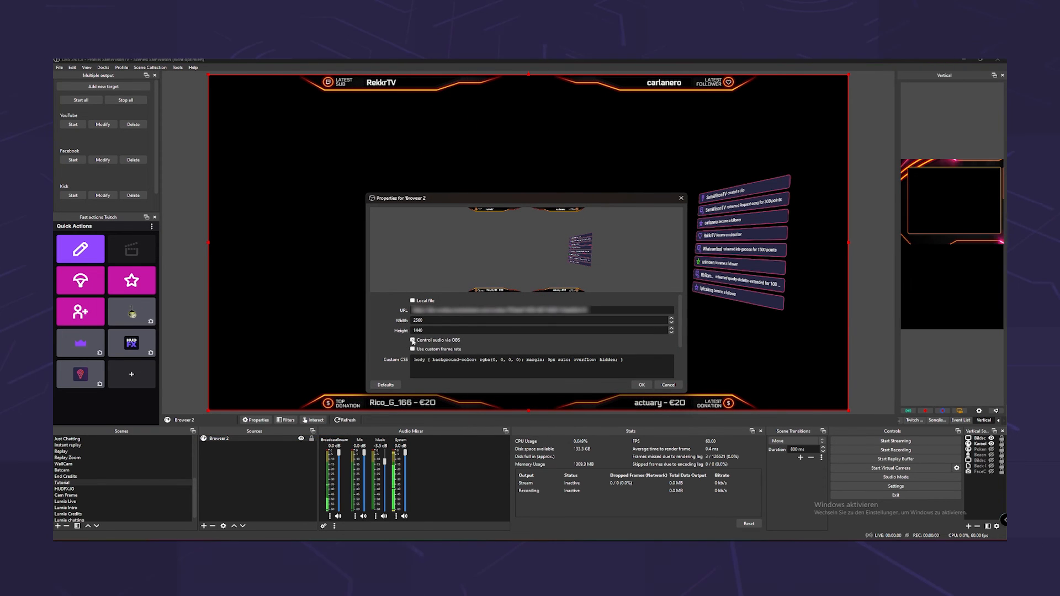
# Enable Control audio via OBS for the Browser 2 overlay source.
pyautogui.click(412, 340)
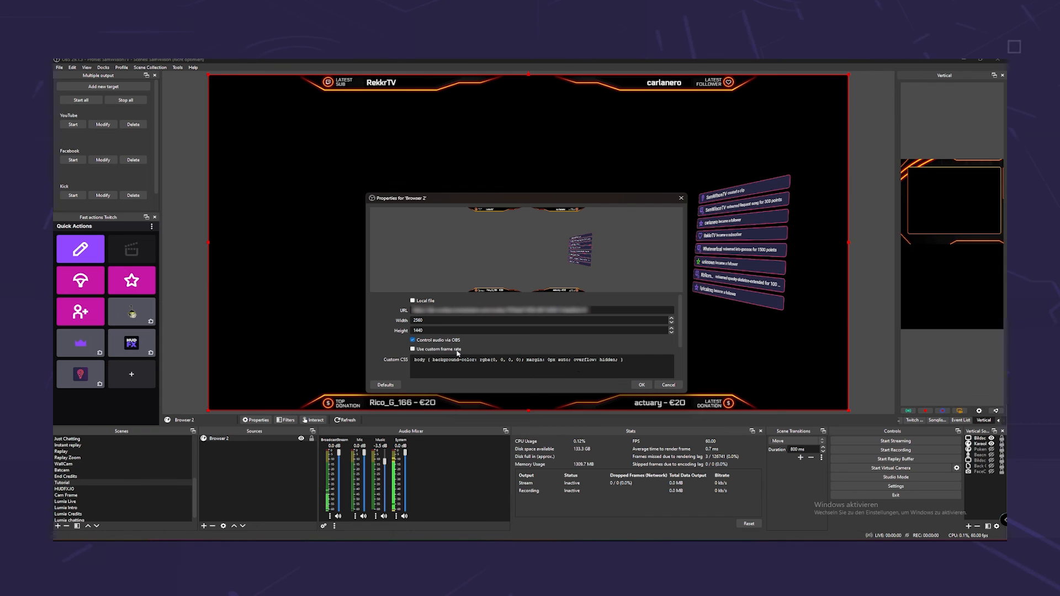